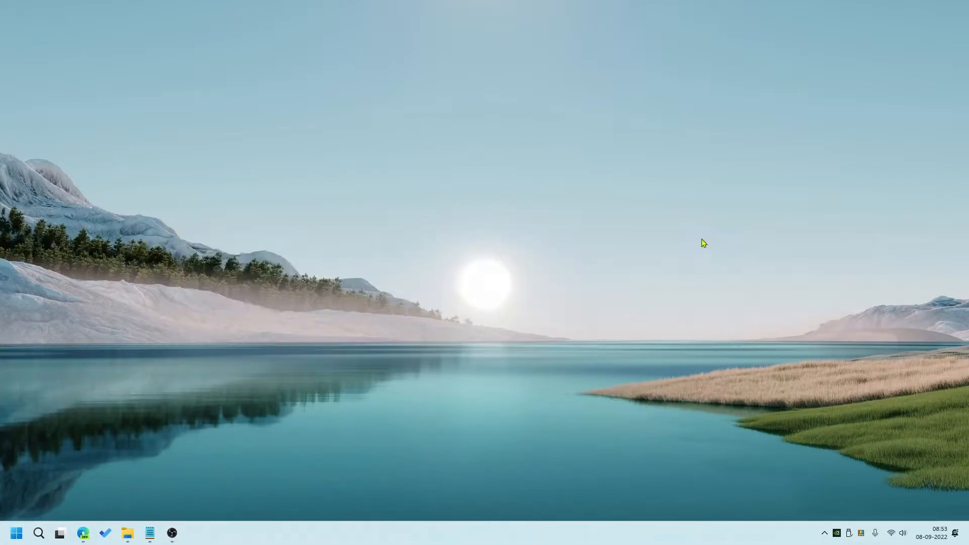
Launch File Explorer from the taskbar into the Pictures Downloads folder.
click(126, 533)
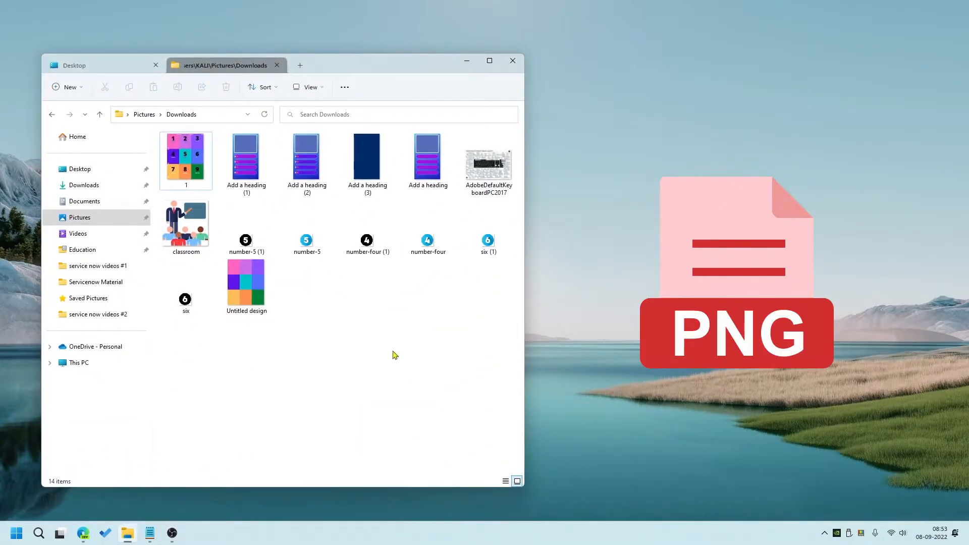
Switch the Downloads file list to the Details layout via the View menu.
click(309, 86)
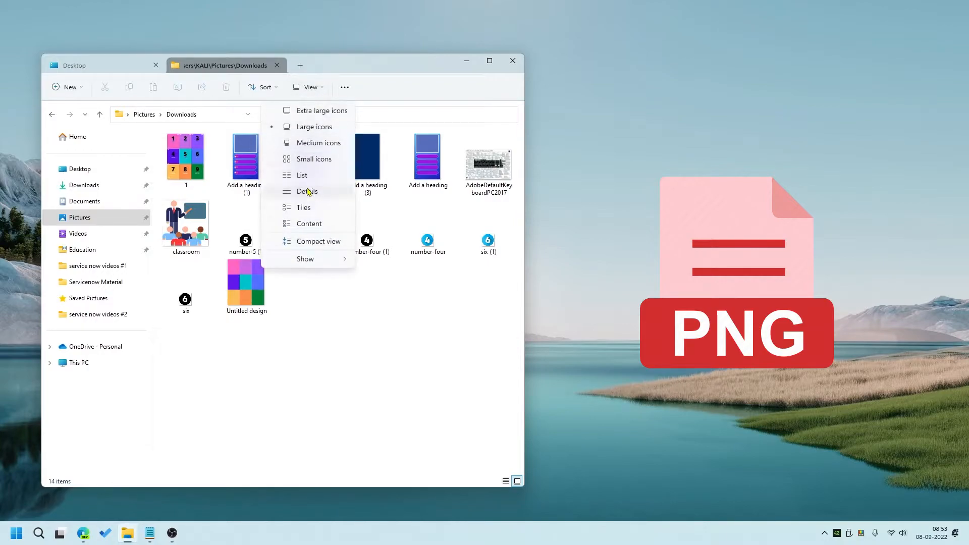
click(307, 191)
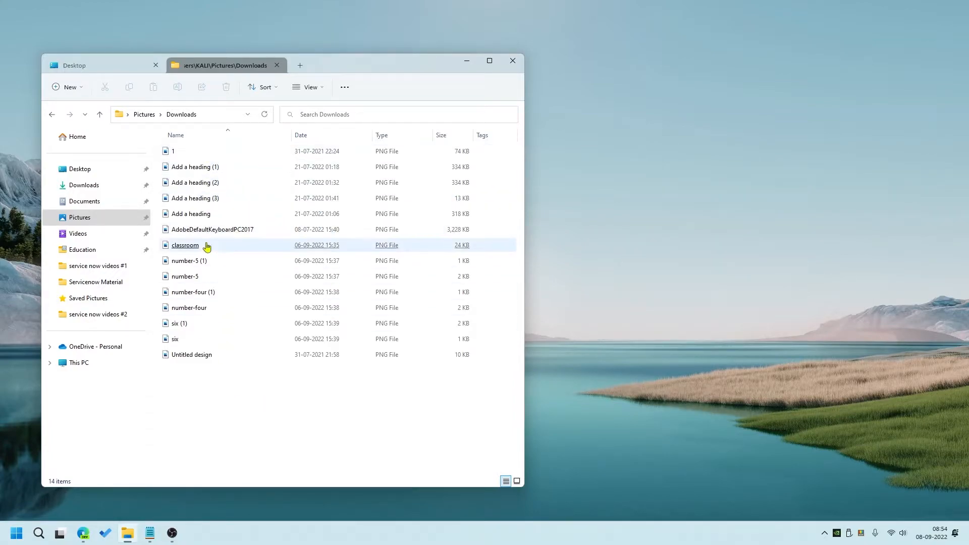
Open a PowerShell terminal in the Downloads folder from the file list's context menu.
click(177, 382)
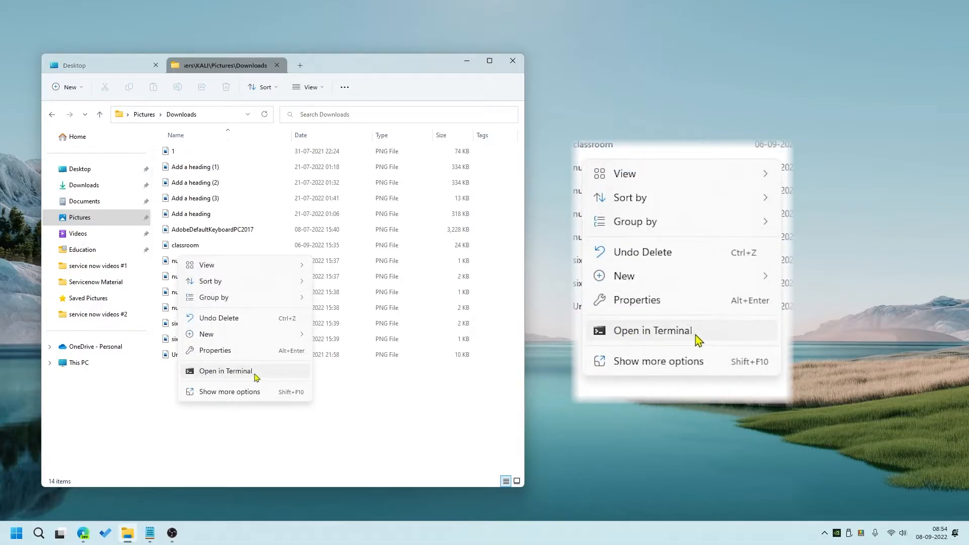
click(247, 399)
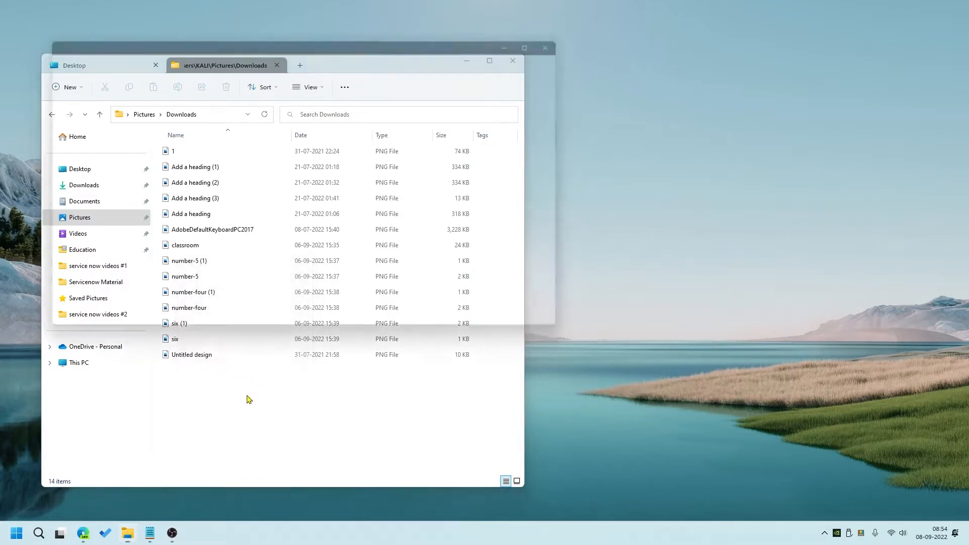
click(194, 532)
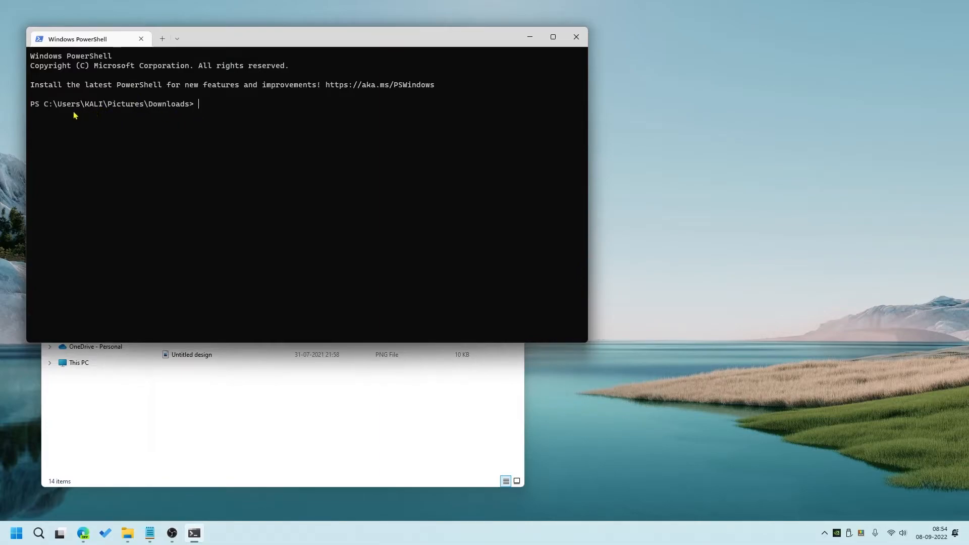
mouse_move(165, 118)
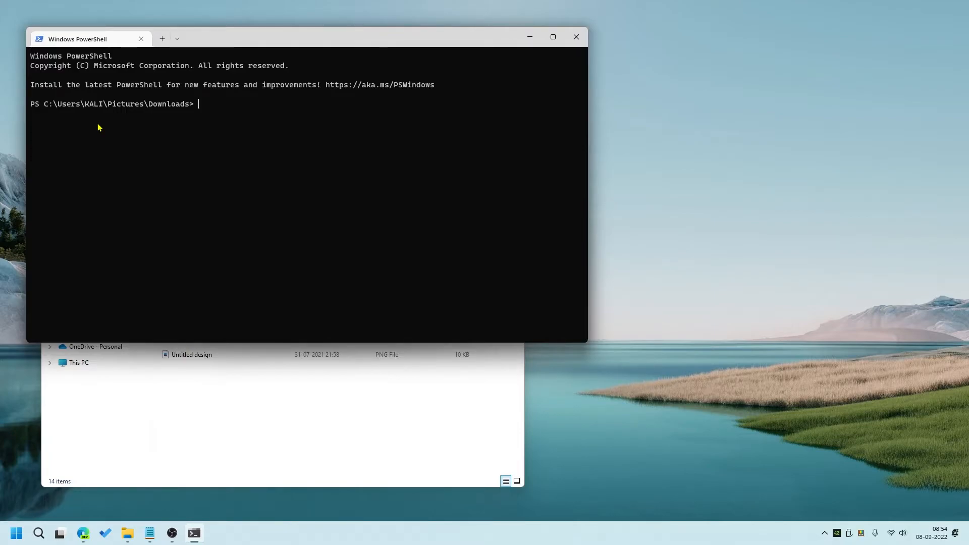
mouse_move(195, 526)
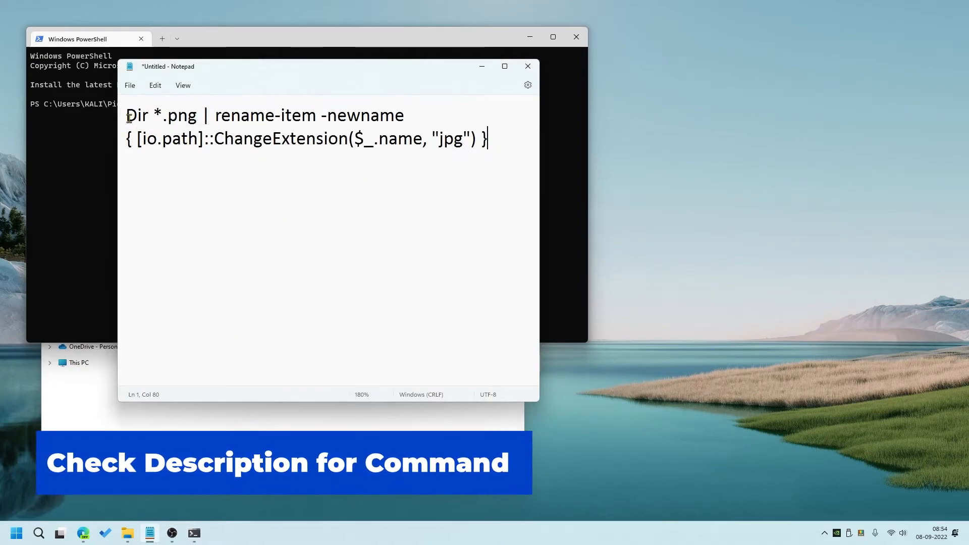
Select the entire rename-item command text in Notepad for copying.
drag(127, 115, 265, 115)
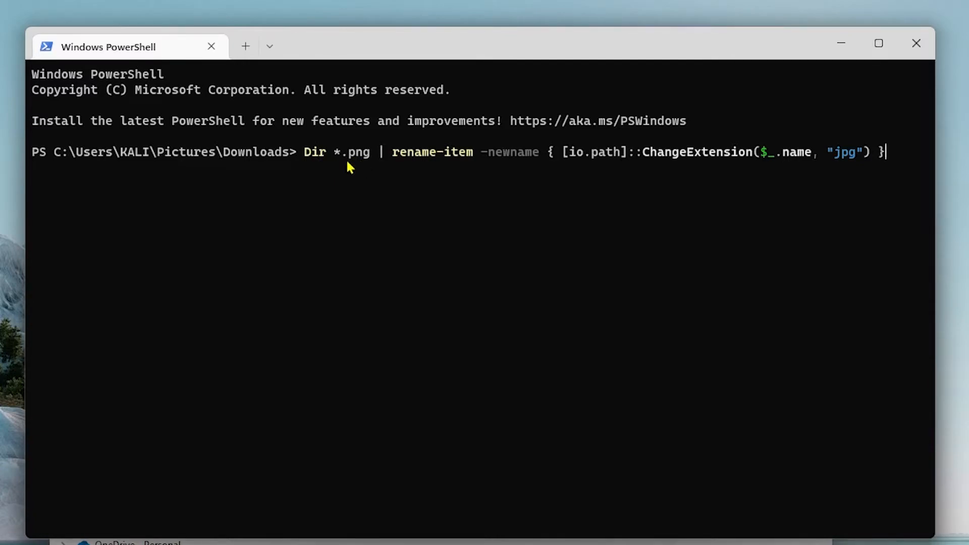
mouse_move(790, 174)
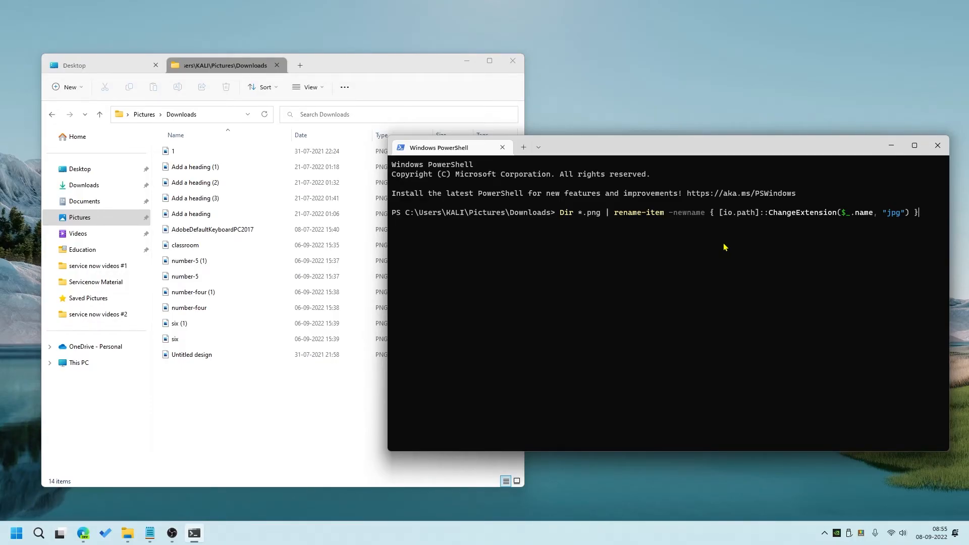
mouse_move(729, 269)
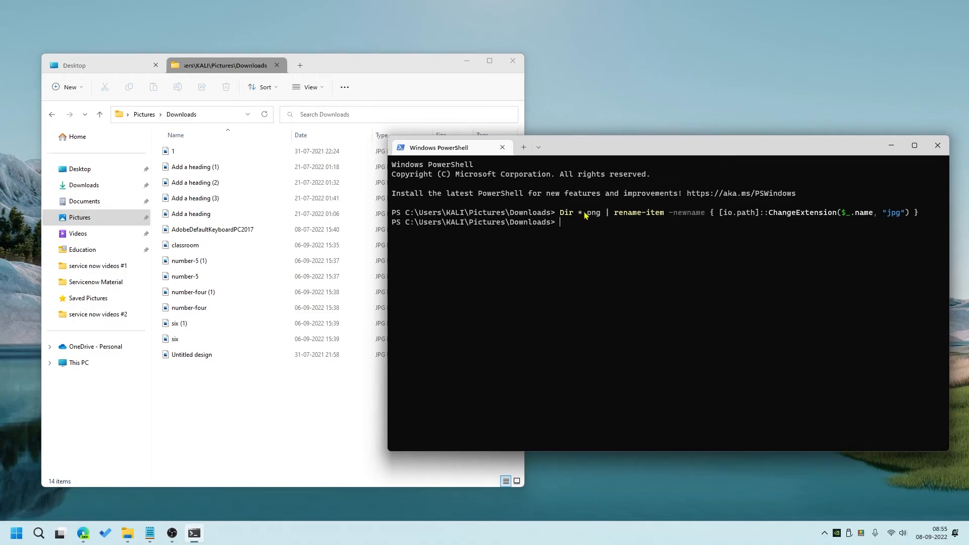
mouse_move(926, 234)
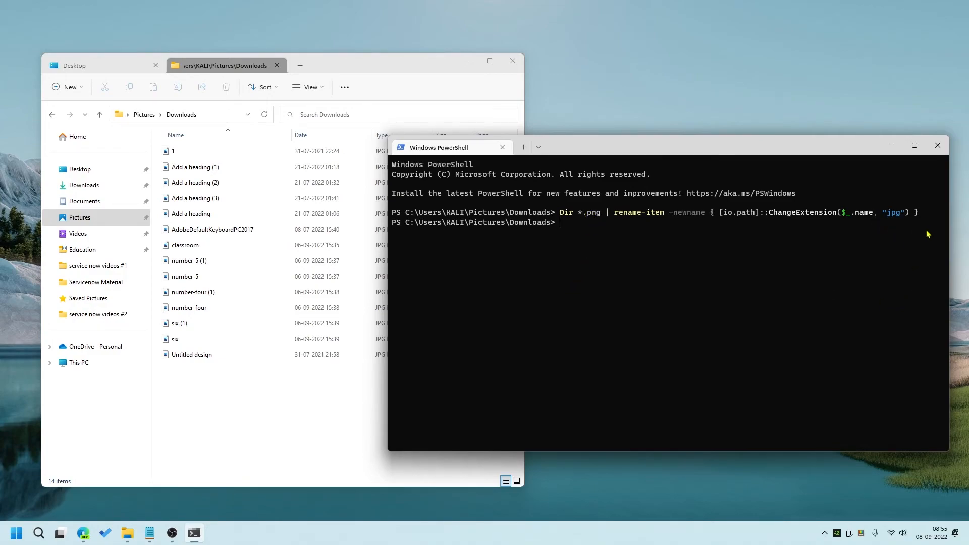
mouse_move(630, 321)
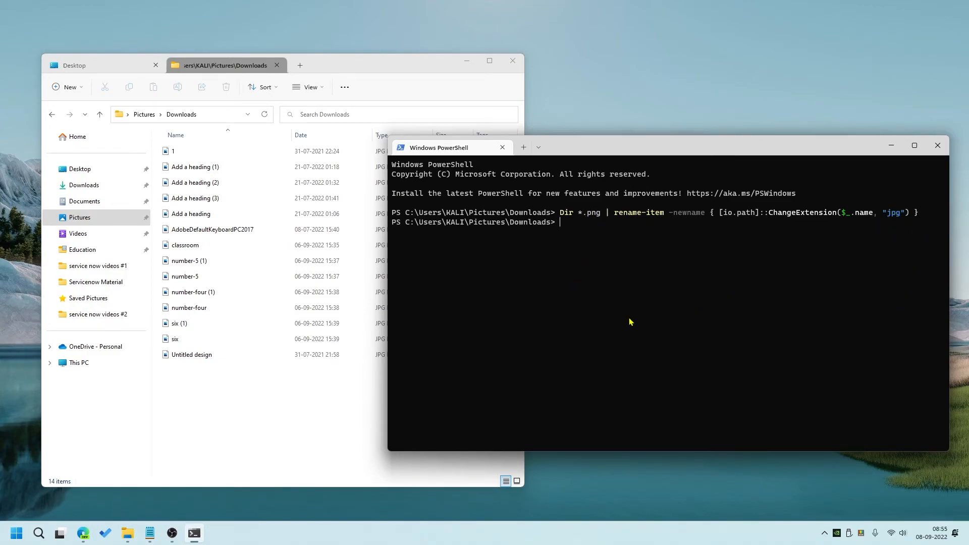